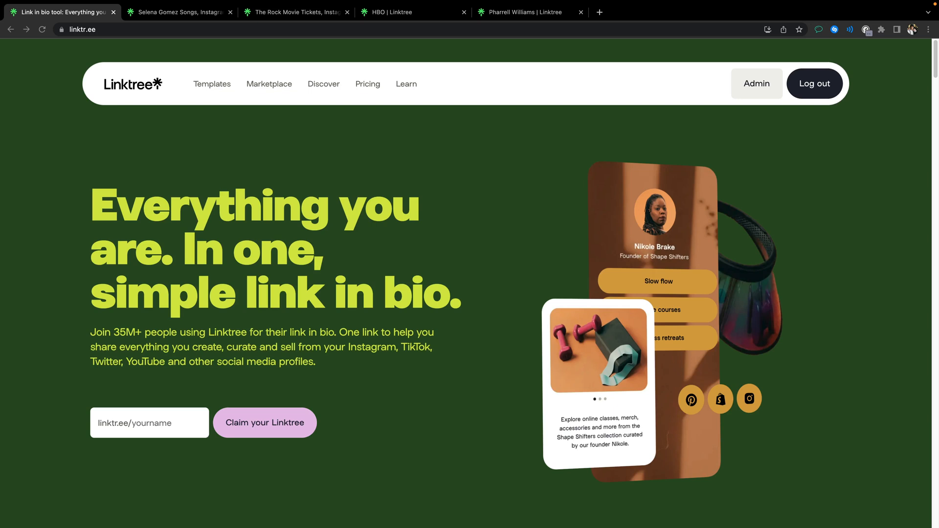
Go from the Linktree homepage to the account's Admin dashboard.
{"action": "left_click", "coordinate": [512, 198]}
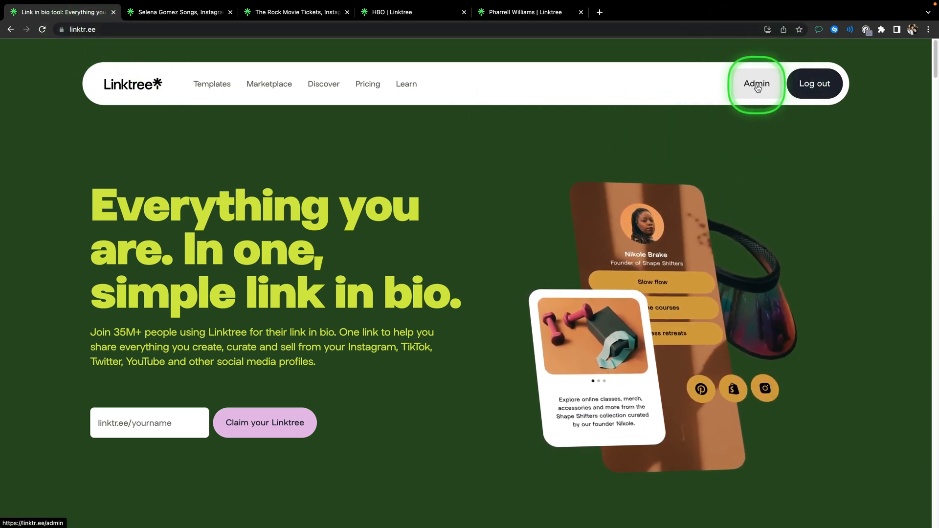
{"action": "left_click", "coordinate": [757, 84]}
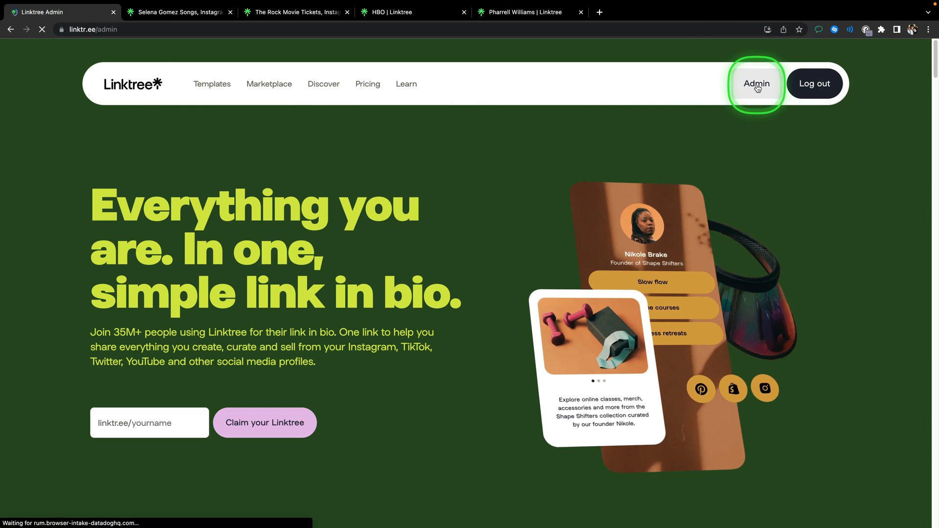
Load the admin Links page with its tutorial links and phone preview.
{"action": "left_click", "coordinate": [756, 83]}
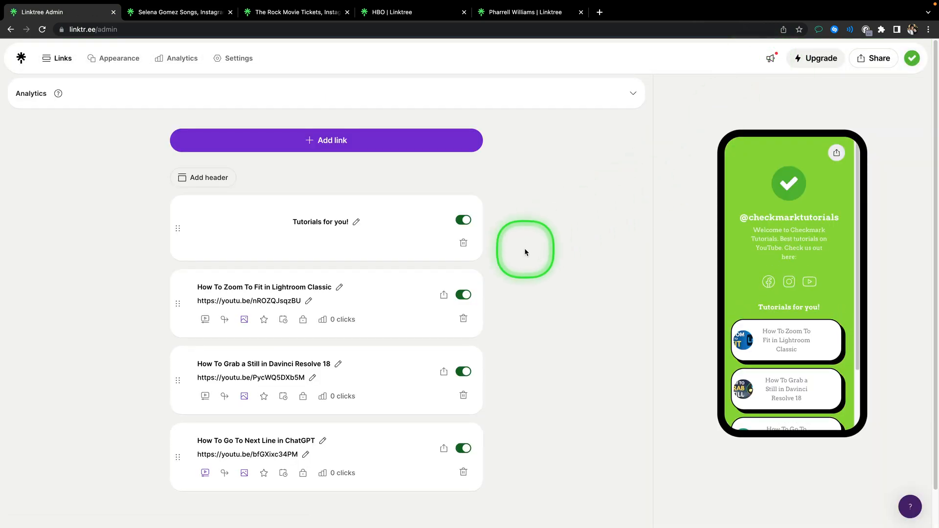
{"action": "mouse_move", "coordinate": [656, 276]}
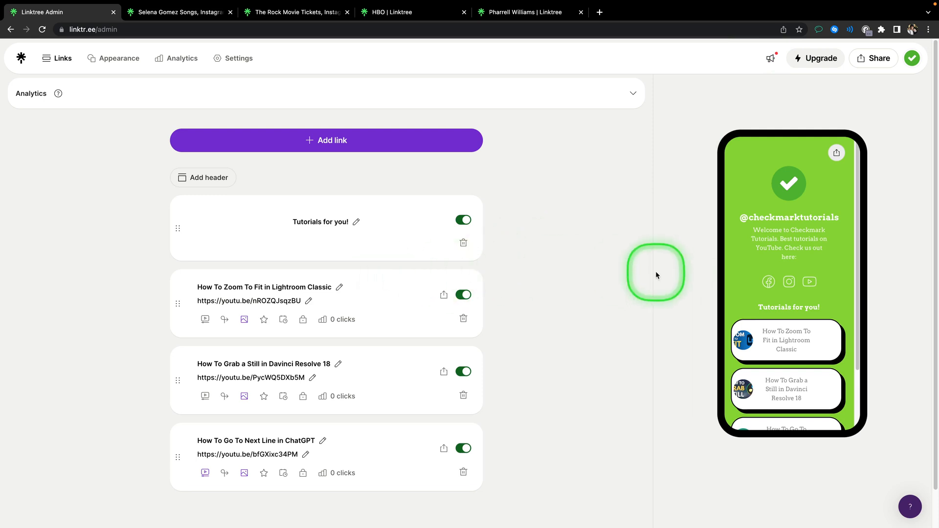
{"action": "mouse_move", "coordinate": [105, 159]}
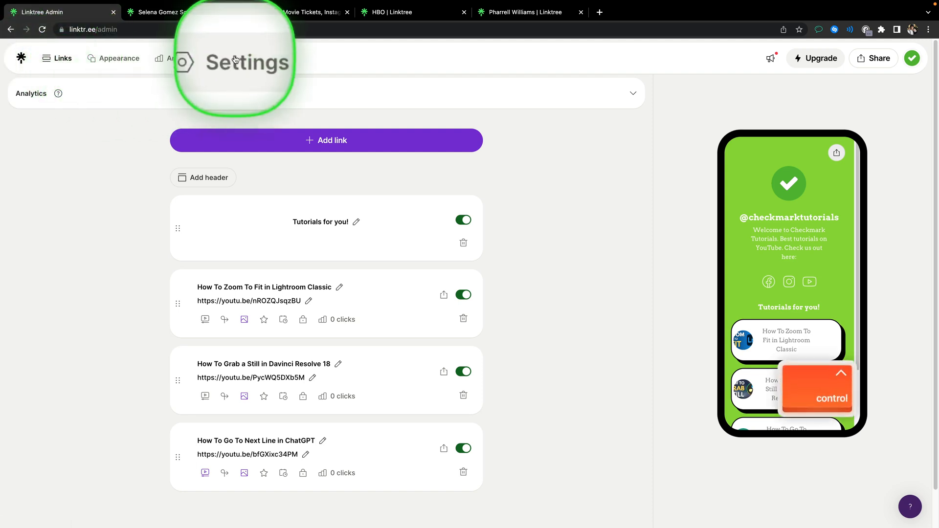
Open Settings on the Social icons section listing Facebook, Instagram and Youtube.
{"action": "left_click", "coordinate": [239, 58]}
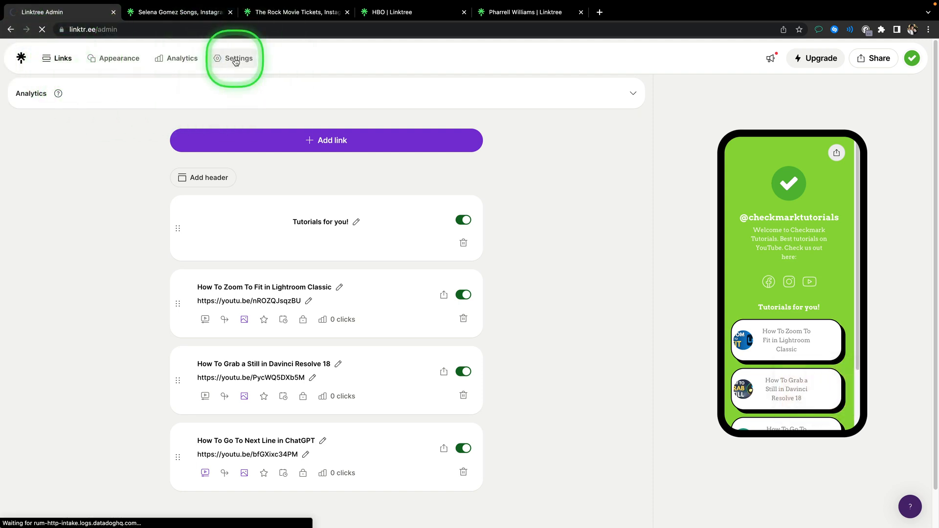
{"action": "left_click", "coordinate": [239, 57]}
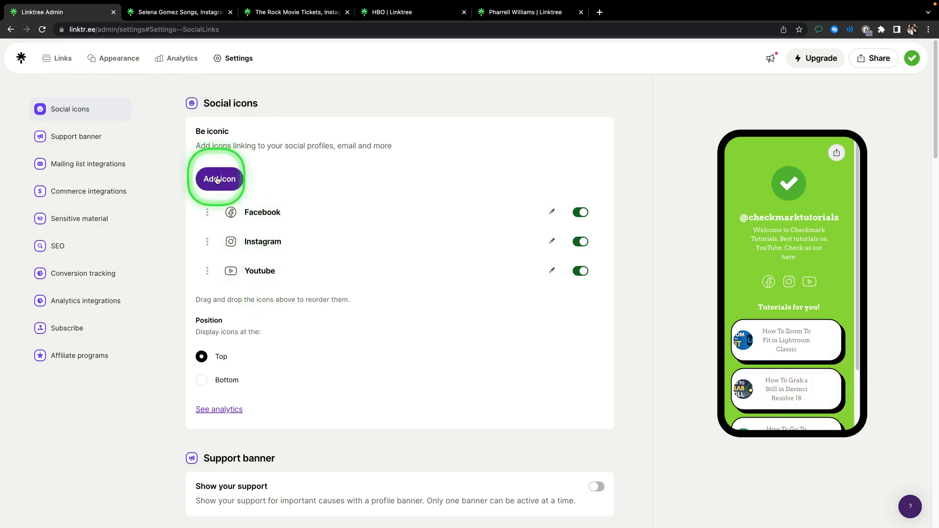
Add an Email social icon (searching 'mail') with the email address filled in.
{"action": "left_click", "coordinate": [219, 178]}
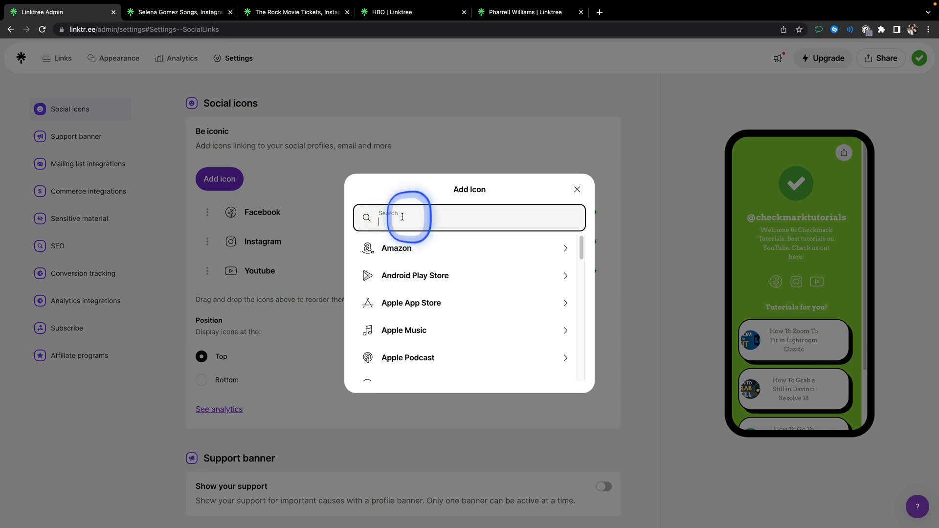
{"action": "type", "text": "mail"}
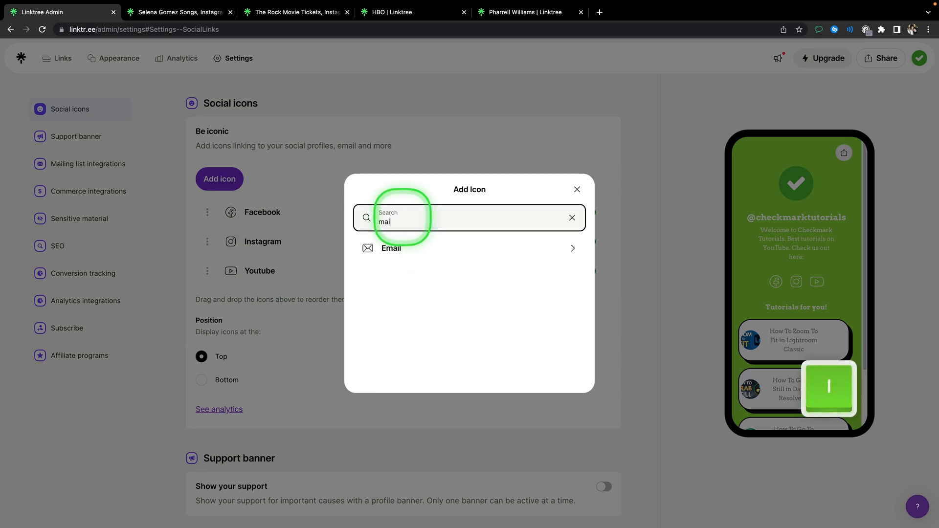
{"action": "mouse_move", "coordinate": [413, 253]}
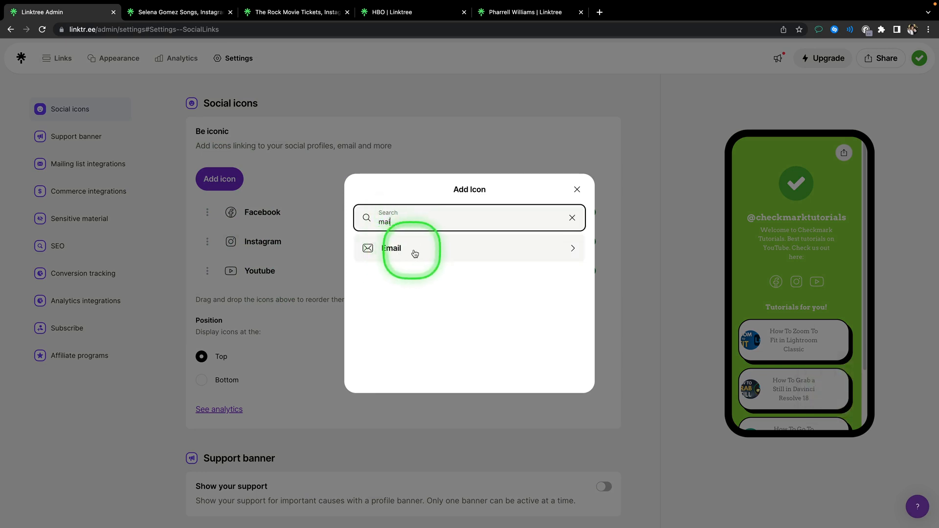
{"action": "left_click", "coordinate": [391, 248]}
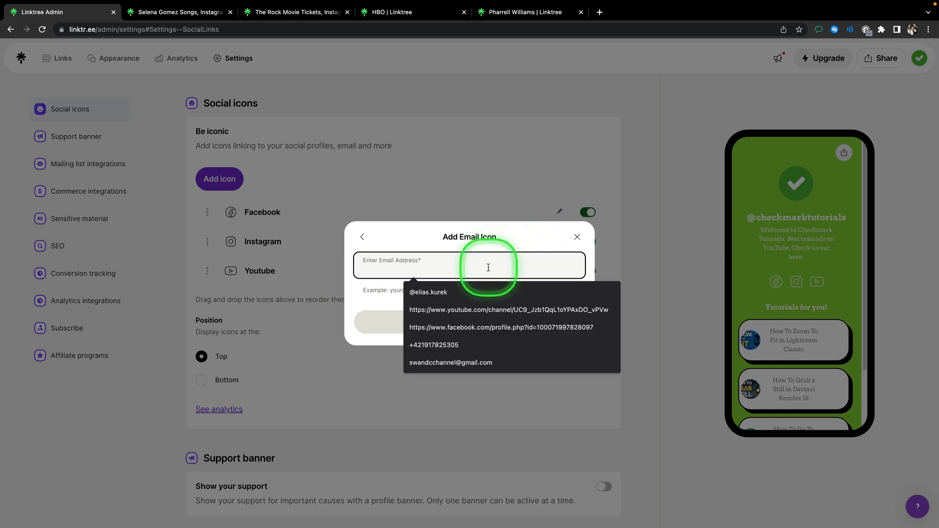
{"action": "left_click", "coordinate": [451, 362]}
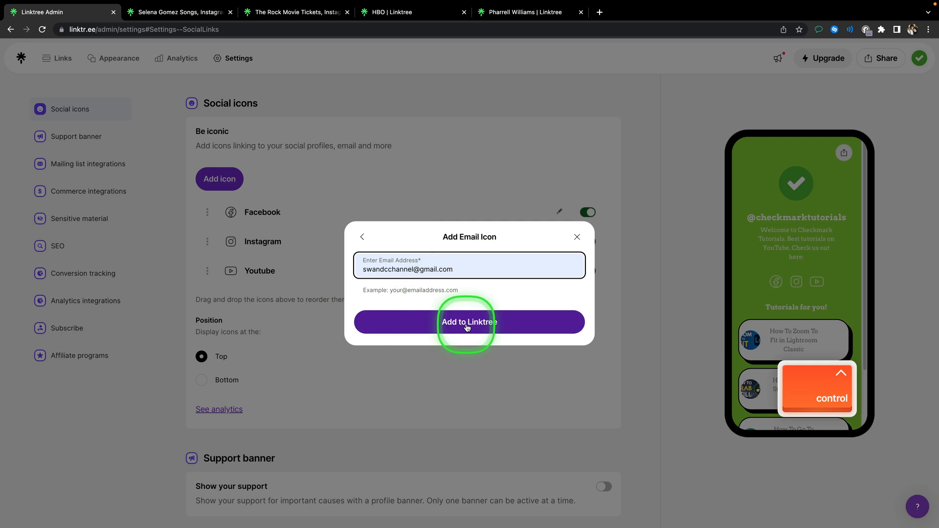
{"action": "left_click", "coordinate": [469, 322]}
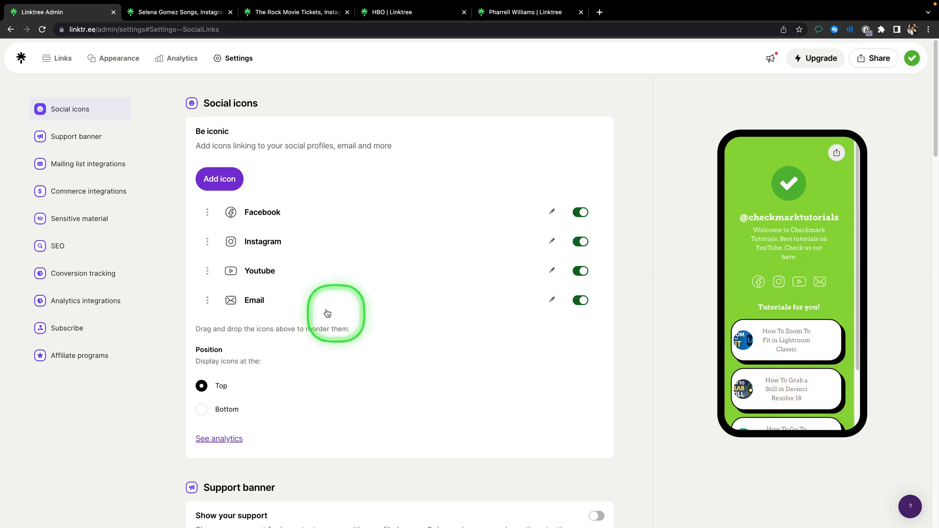
{"action": "mouse_move", "coordinate": [580, 298]}
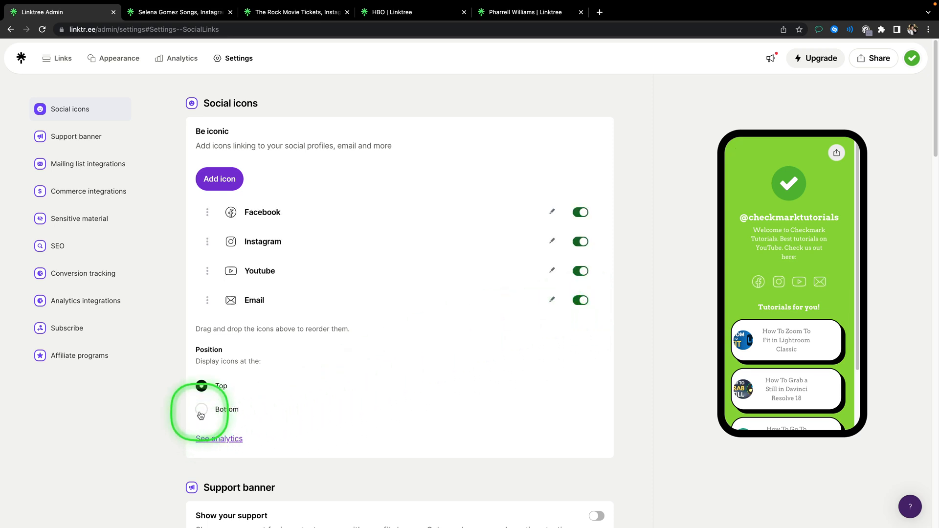
{"action": "left_click", "coordinate": [202, 409]}
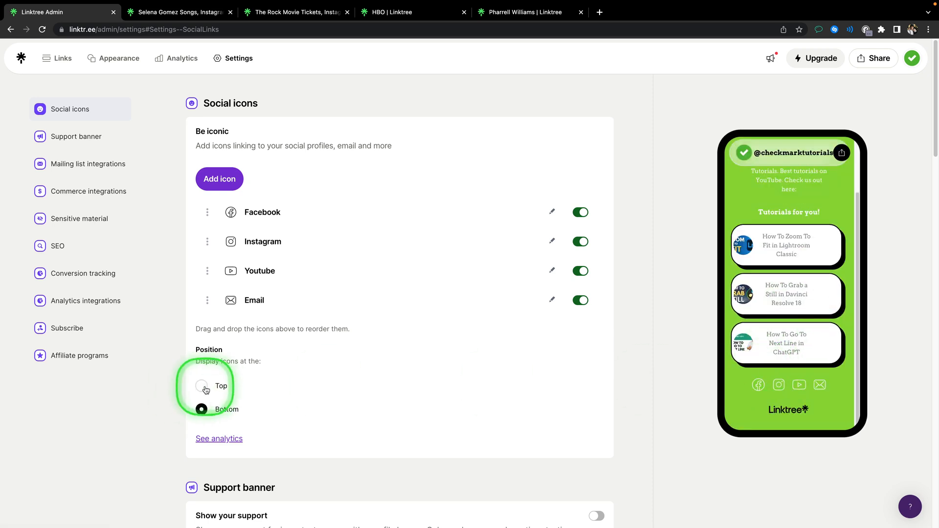
{"action": "left_click", "coordinate": [201, 386]}
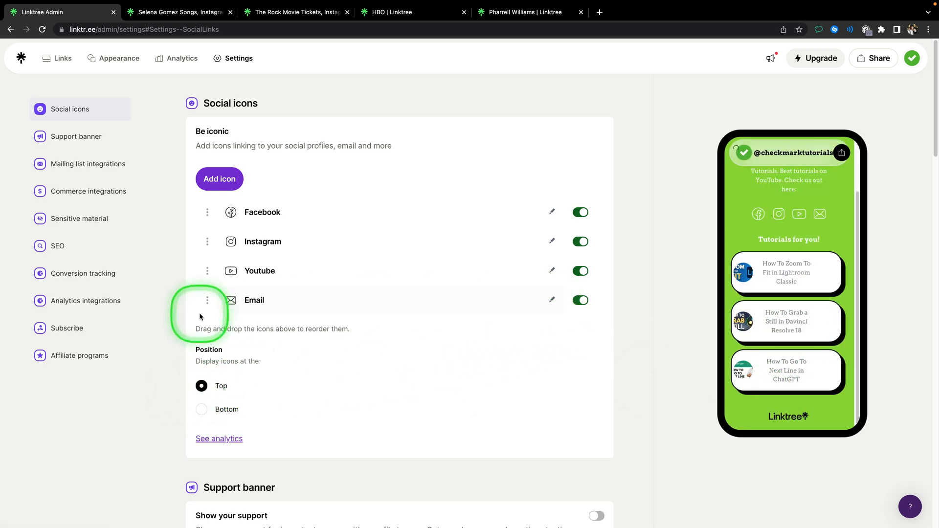
{"action": "mouse_move", "coordinate": [222, 234]}
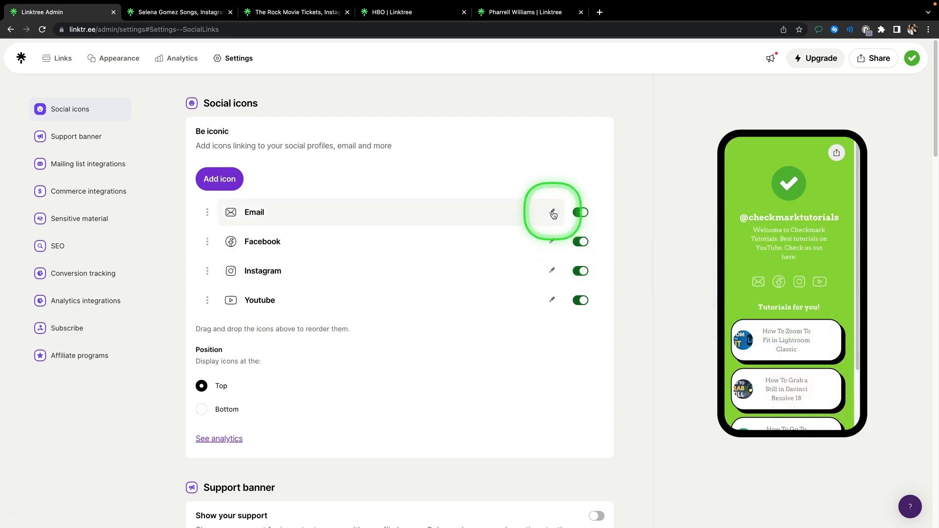
Remove the Email icon and confirm, leaving Facebook, Instagram and Youtube.
{"action": "left_click", "coordinate": [552, 212]}
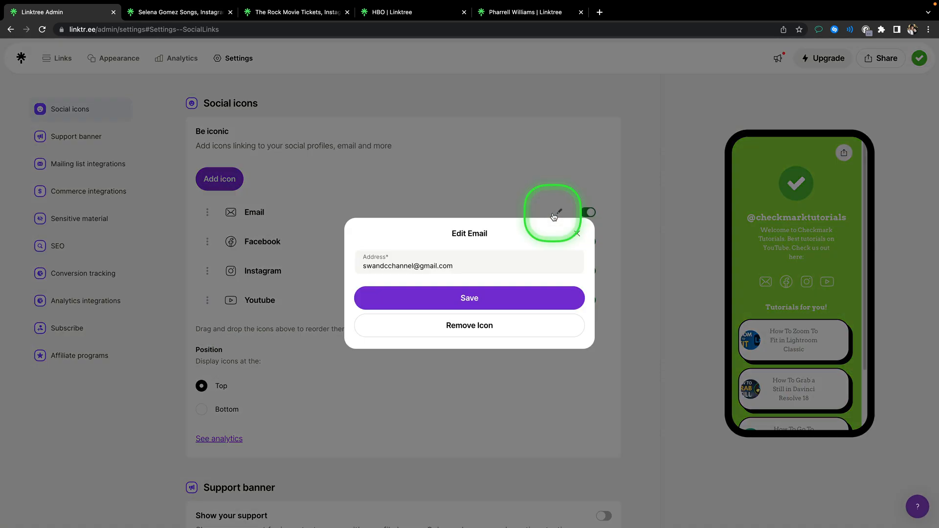
{"action": "mouse_move", "coordinate": [522, 287]}
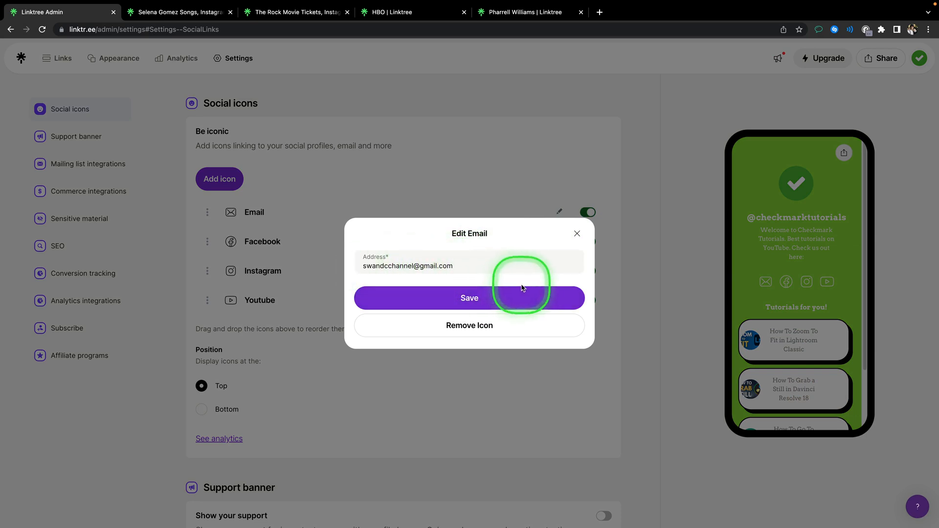
{"action": "mouse_move", "coordinate": [515, 383]}
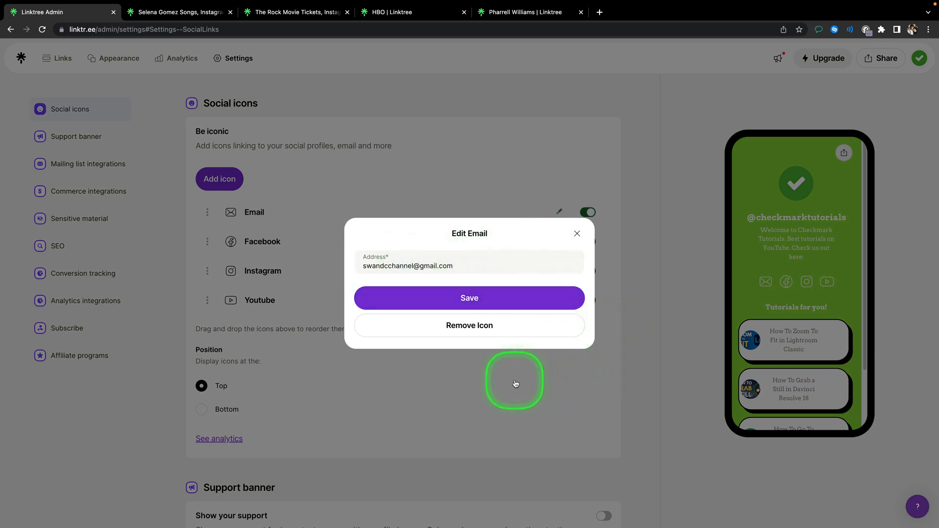
{"action": "left_click", "coordinate": [469, 324]}
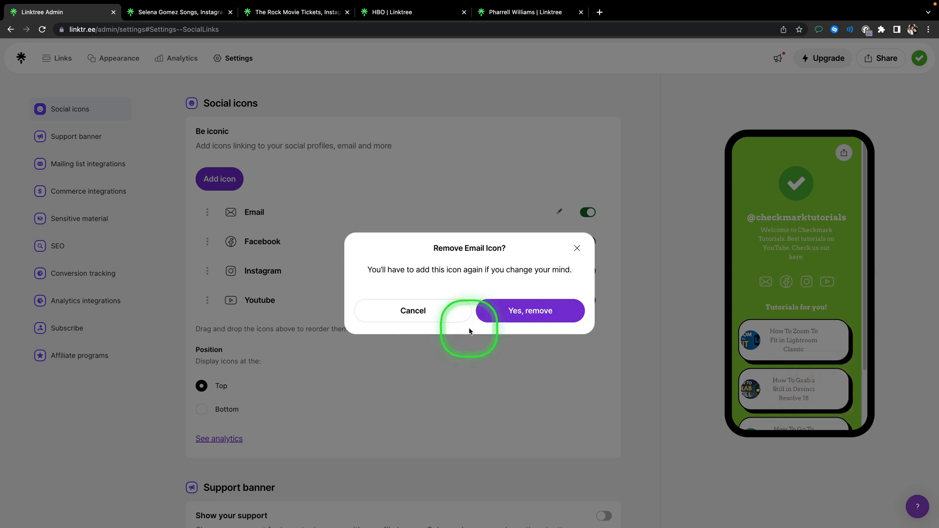
{"action": "left_click", "coordinate": [529, 311]}
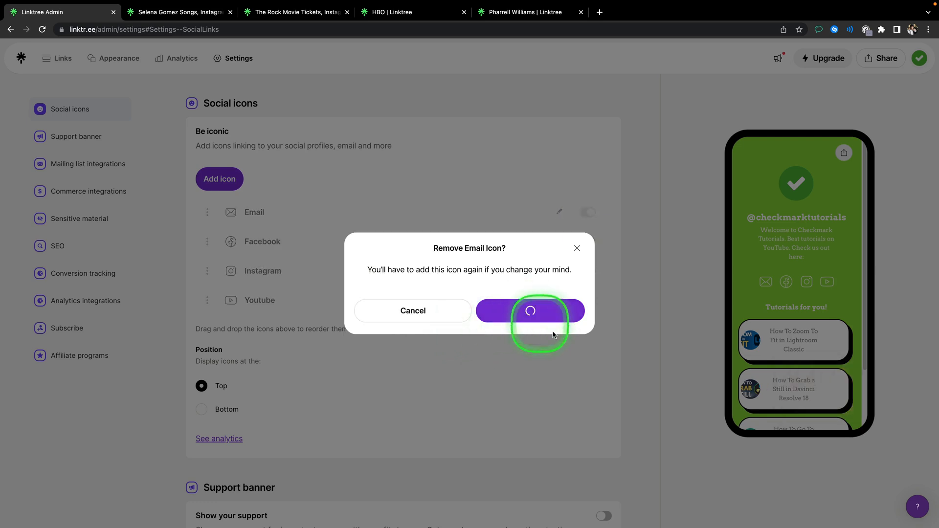
{"action": "left_click", "coordinate": [529, 311]}
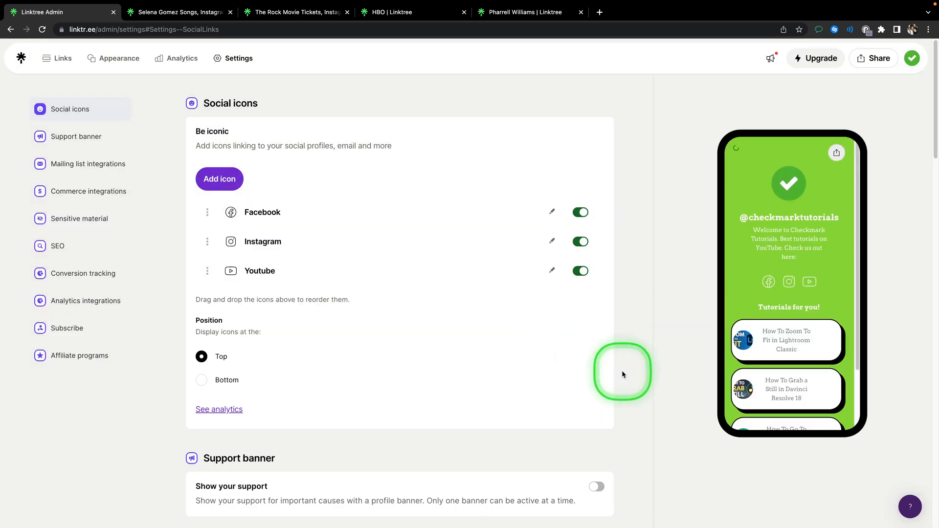